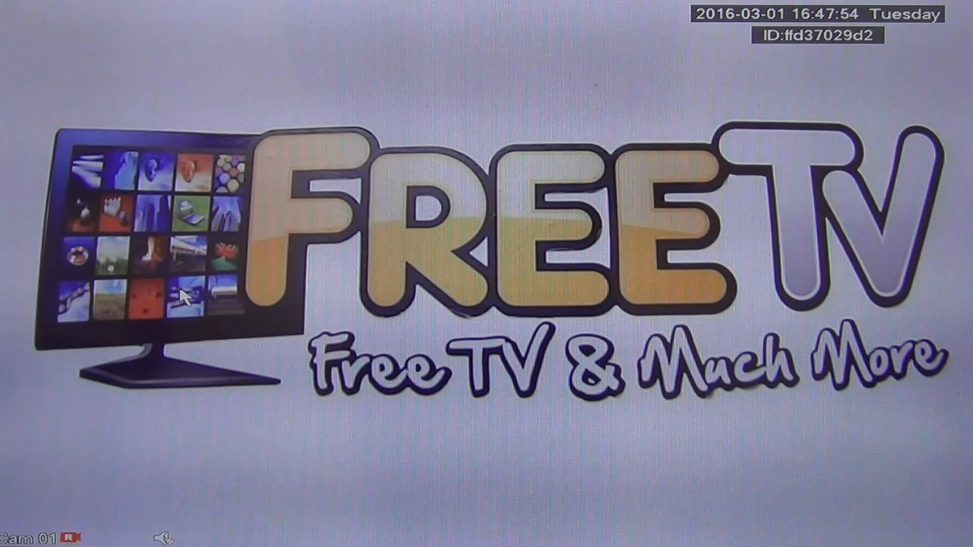
Step: Bring up the quick menu over the live four-camera view
right_click(184, 297)
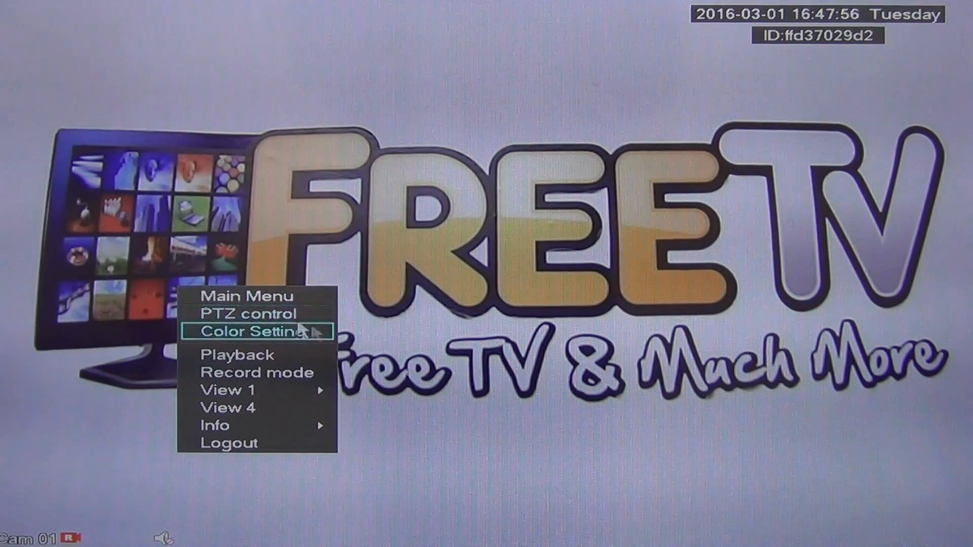
mouse_move(255, 354)
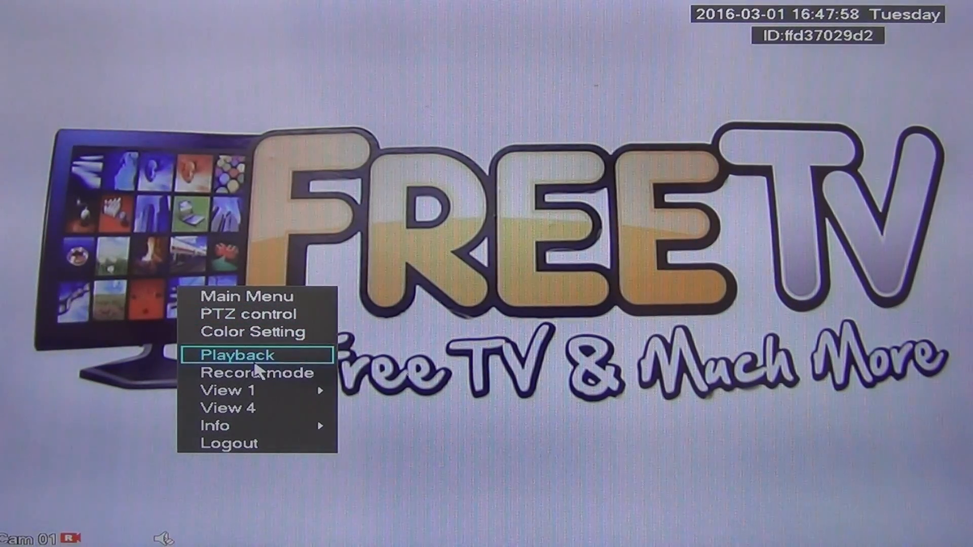
Step: Choose Playback to reach the recording timeline for 1 March 2016
left_click(236, 354)
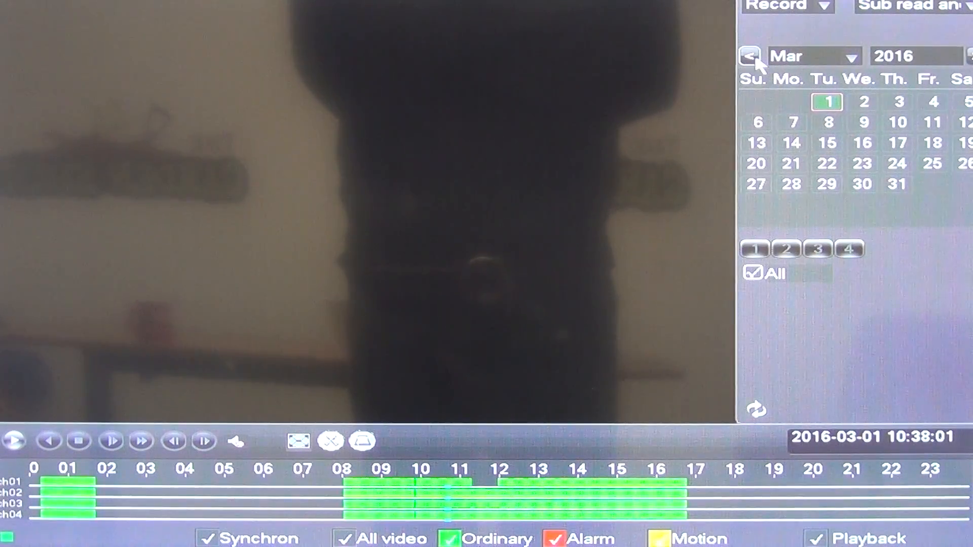
Step: Switch the calendar to 29 February 2016 and start four-channel playback at about 17:00
left_click(750, 56)
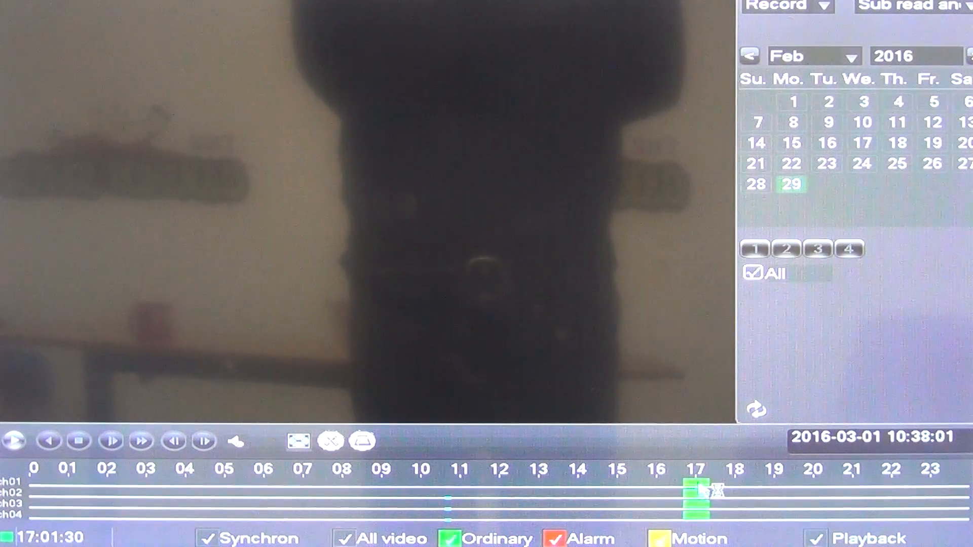
left_click(13, 441)
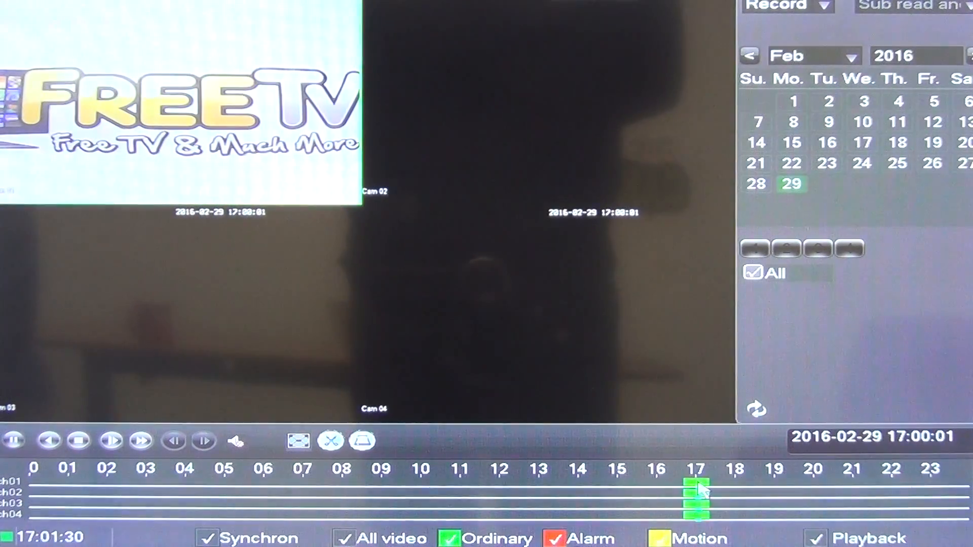